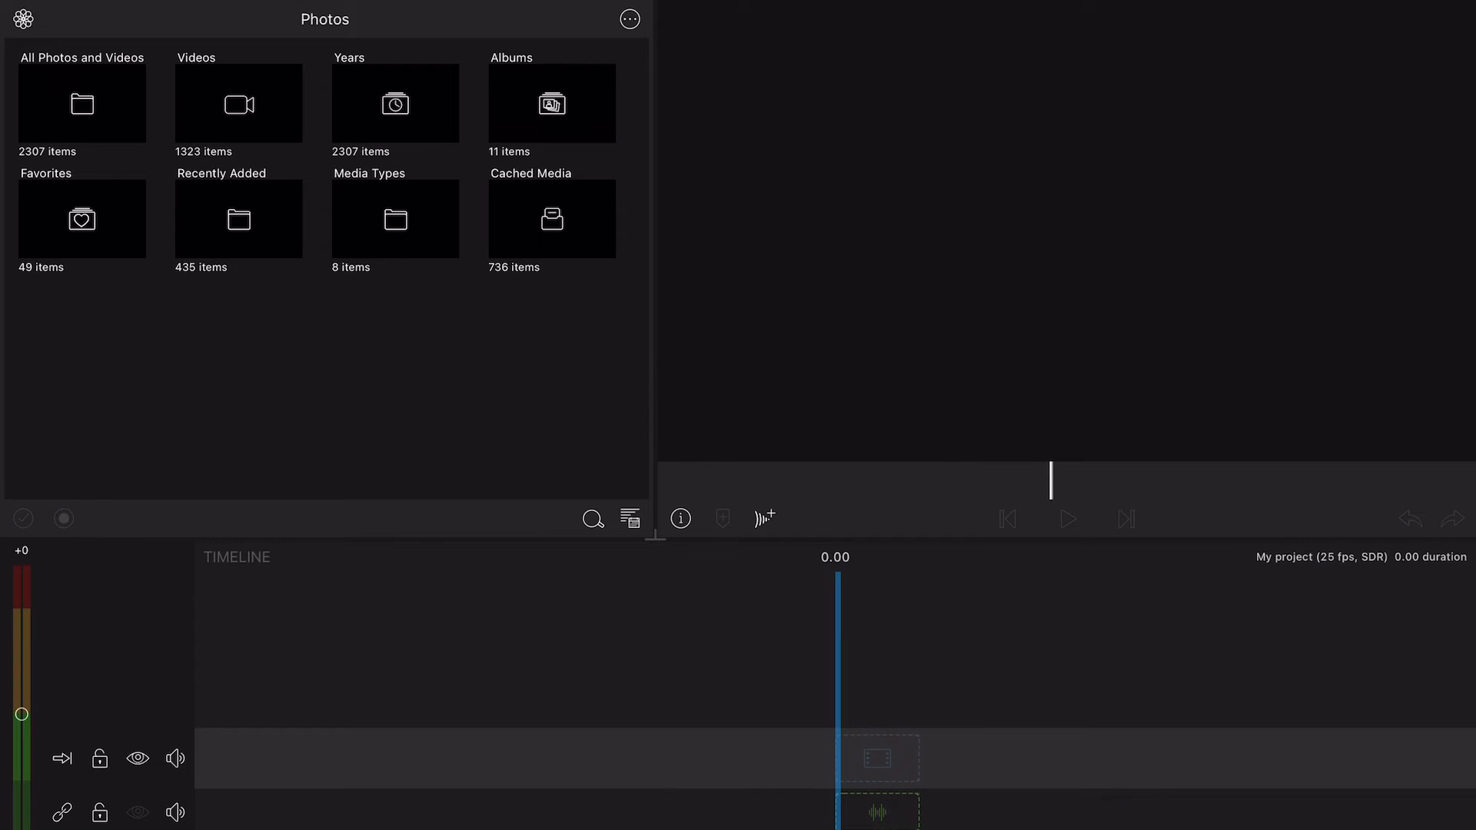
Show the library's media sources menu from the top-left source icon.
{"action": "left_click", "coordinate": [20, 19]}
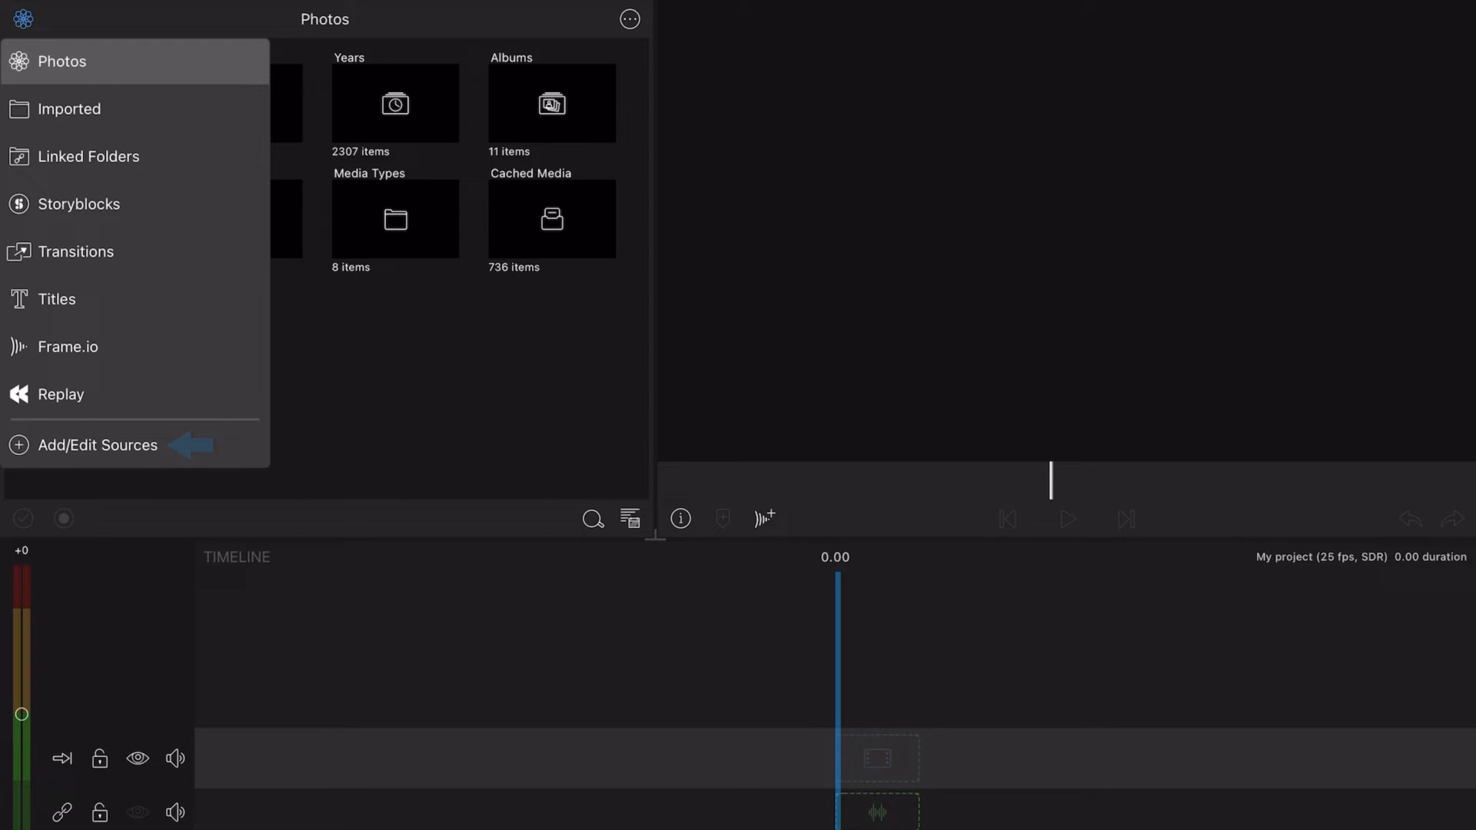
Drag Music from Available Sources into the In-Use Sources column.
{"action": "left_click", "coordinate": [99, 446]}
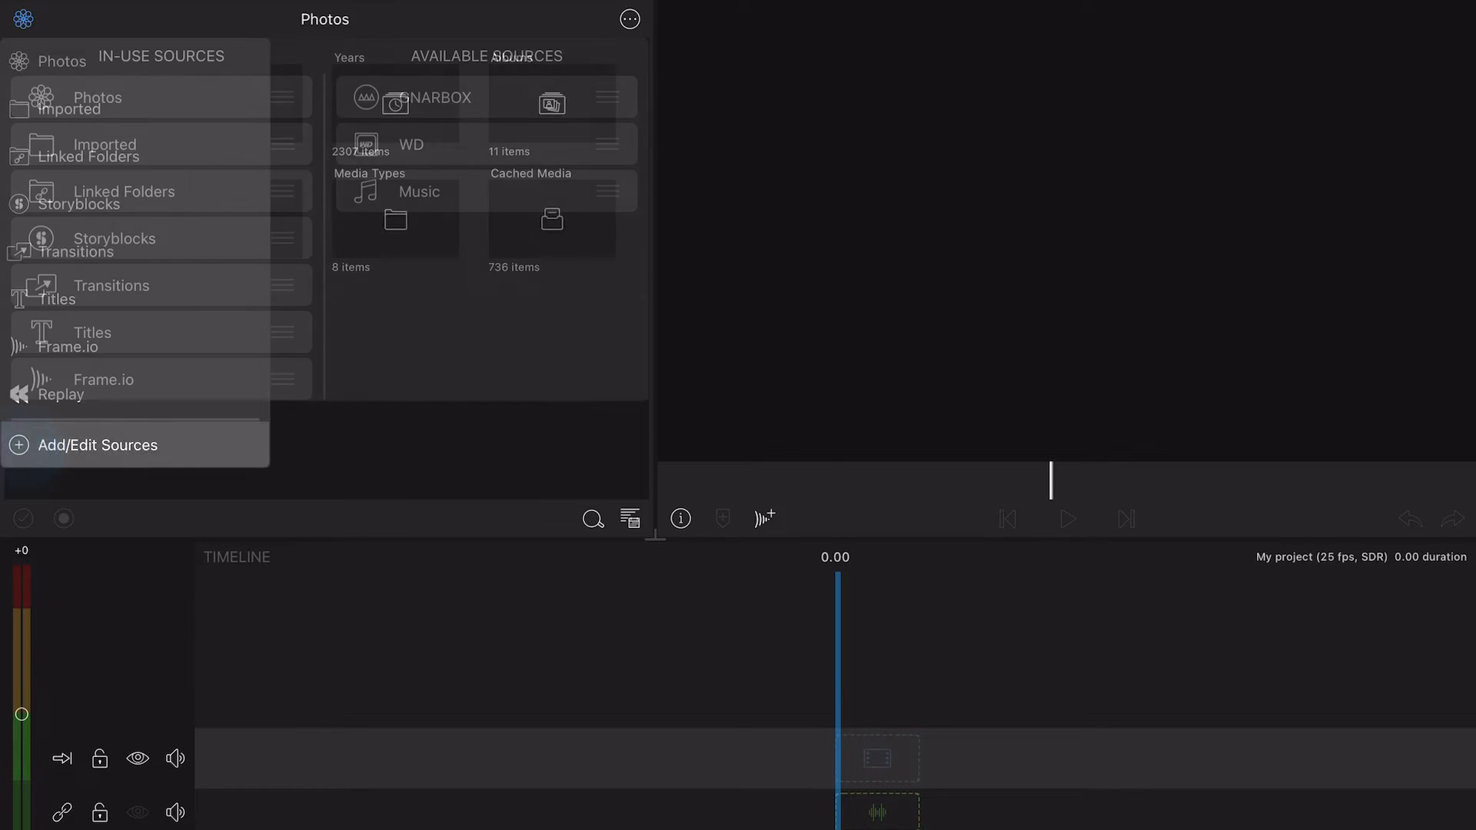
{"action": "left_click", "coordinate": [97, 444]}
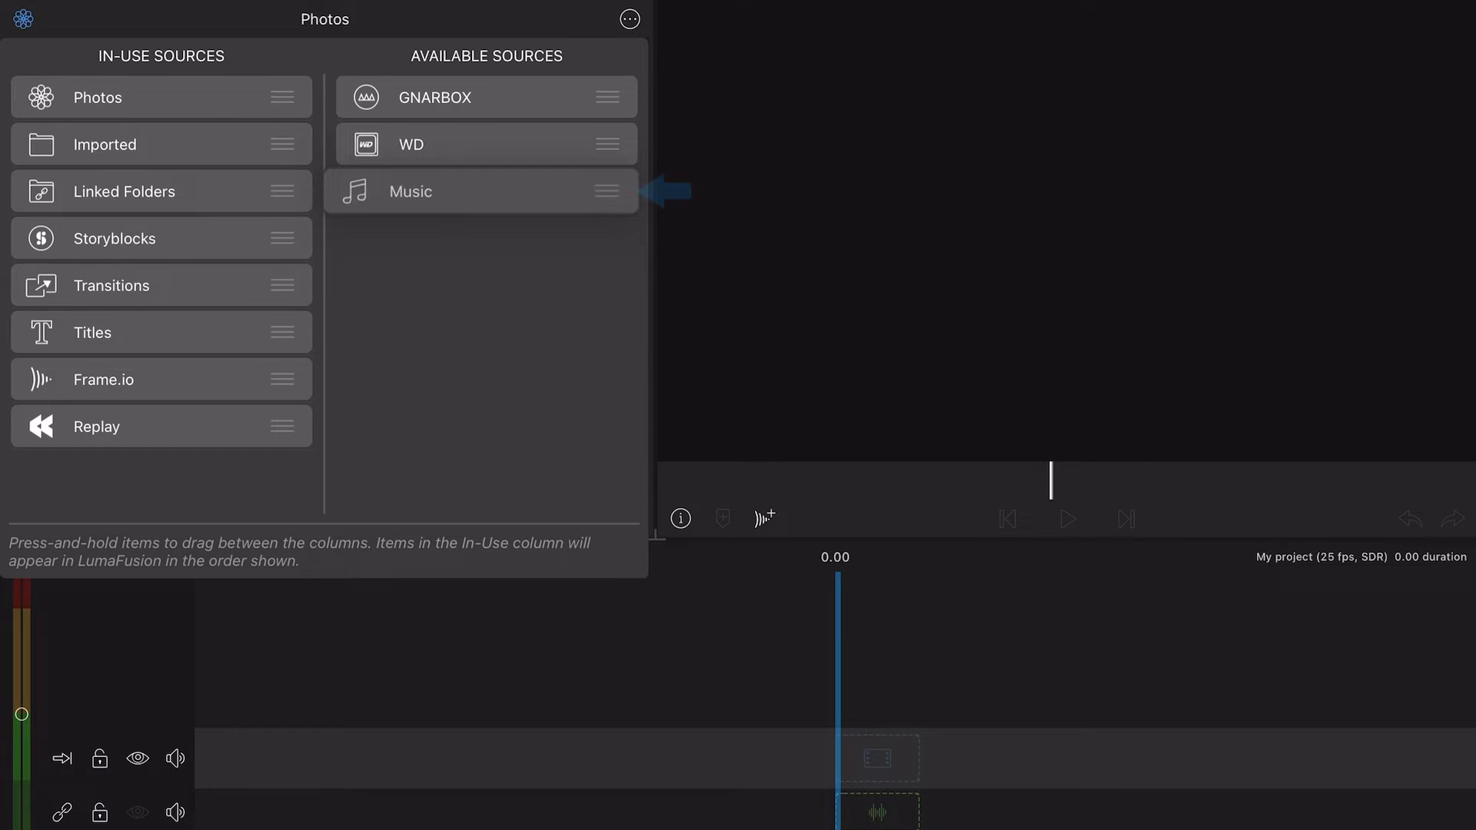
{"action": "left_click_drag", "start_coordinate": [480, 190], "coordinate": [242, 472]}
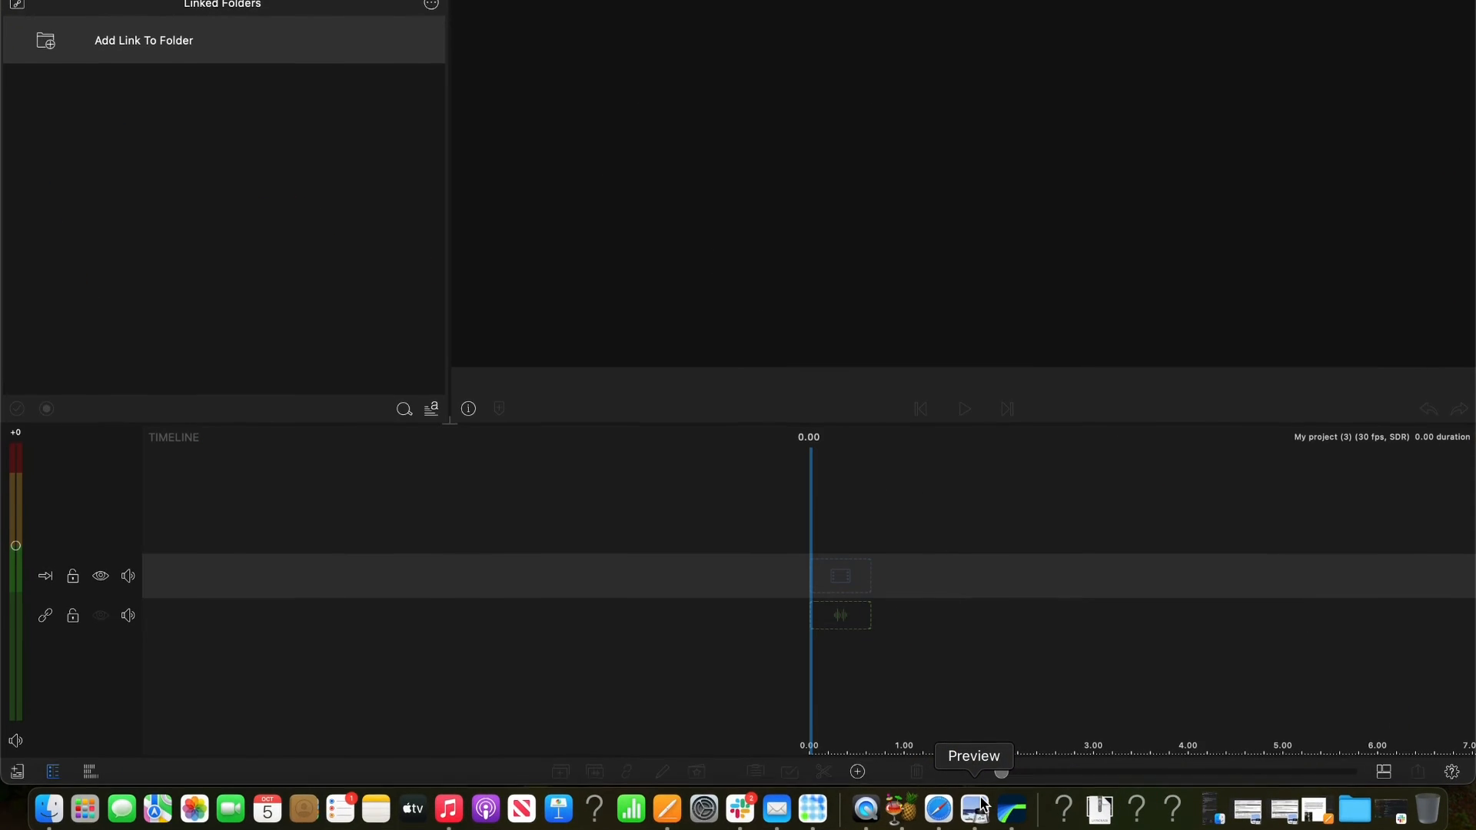
Start an Import Media from Finder, landing on the Desktop file browser.
{"action": "left_click", "coordinate": [431, 25]}
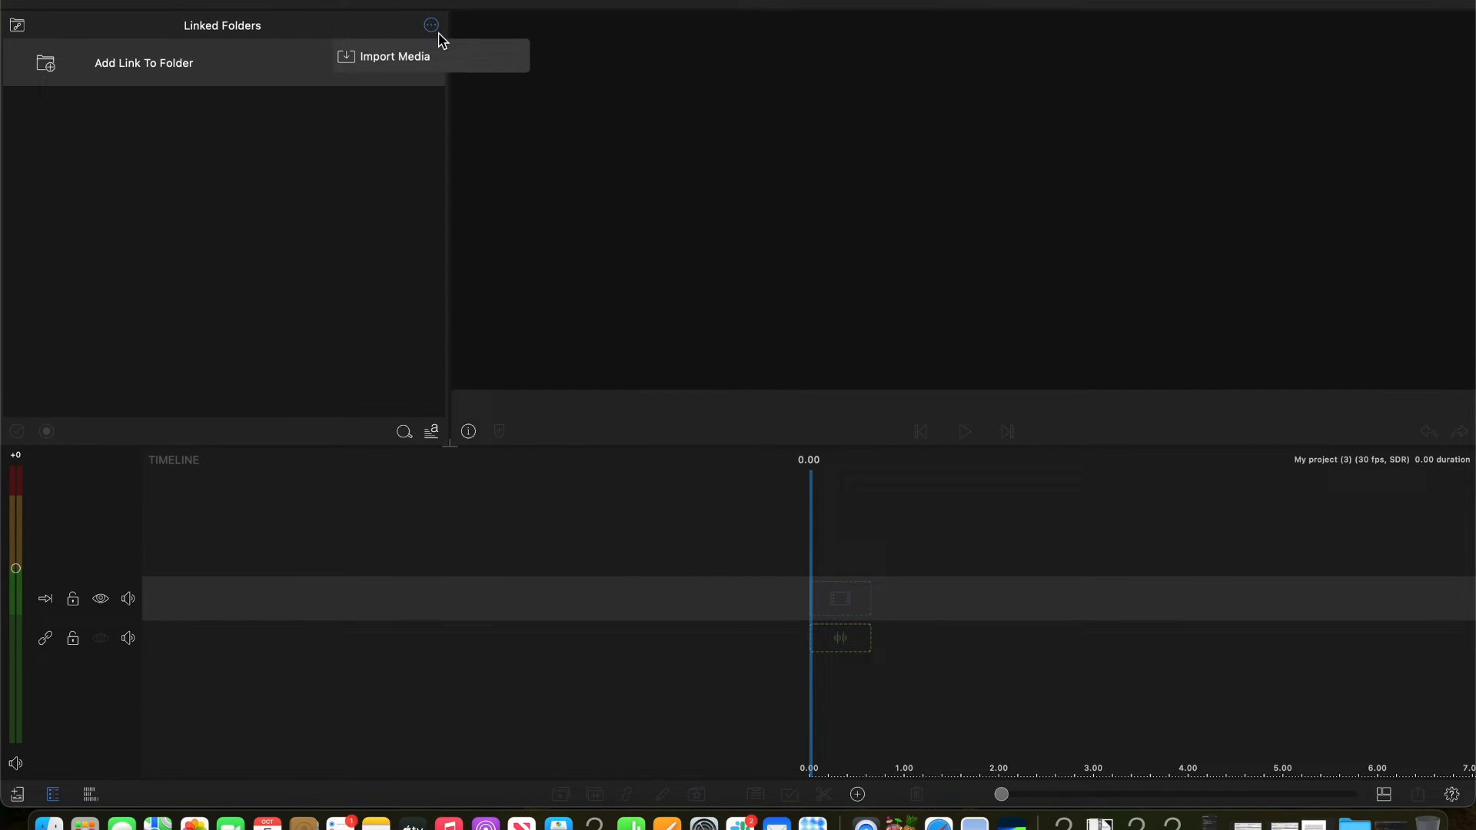
{"action": "left_click", "coordinate": [395, 57]}
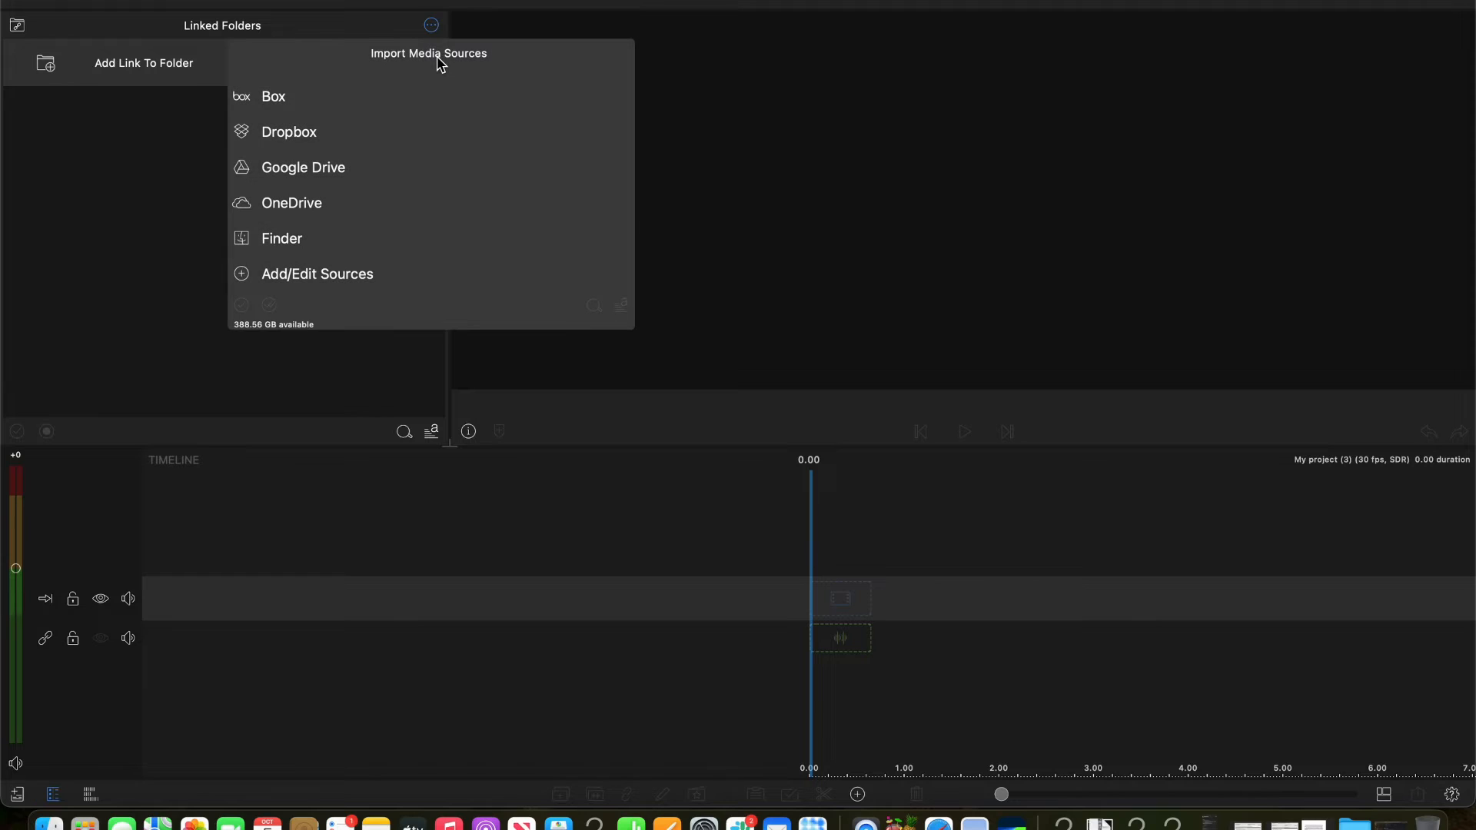
{"action": "mouse_move", "coordinate": [292, 241]}
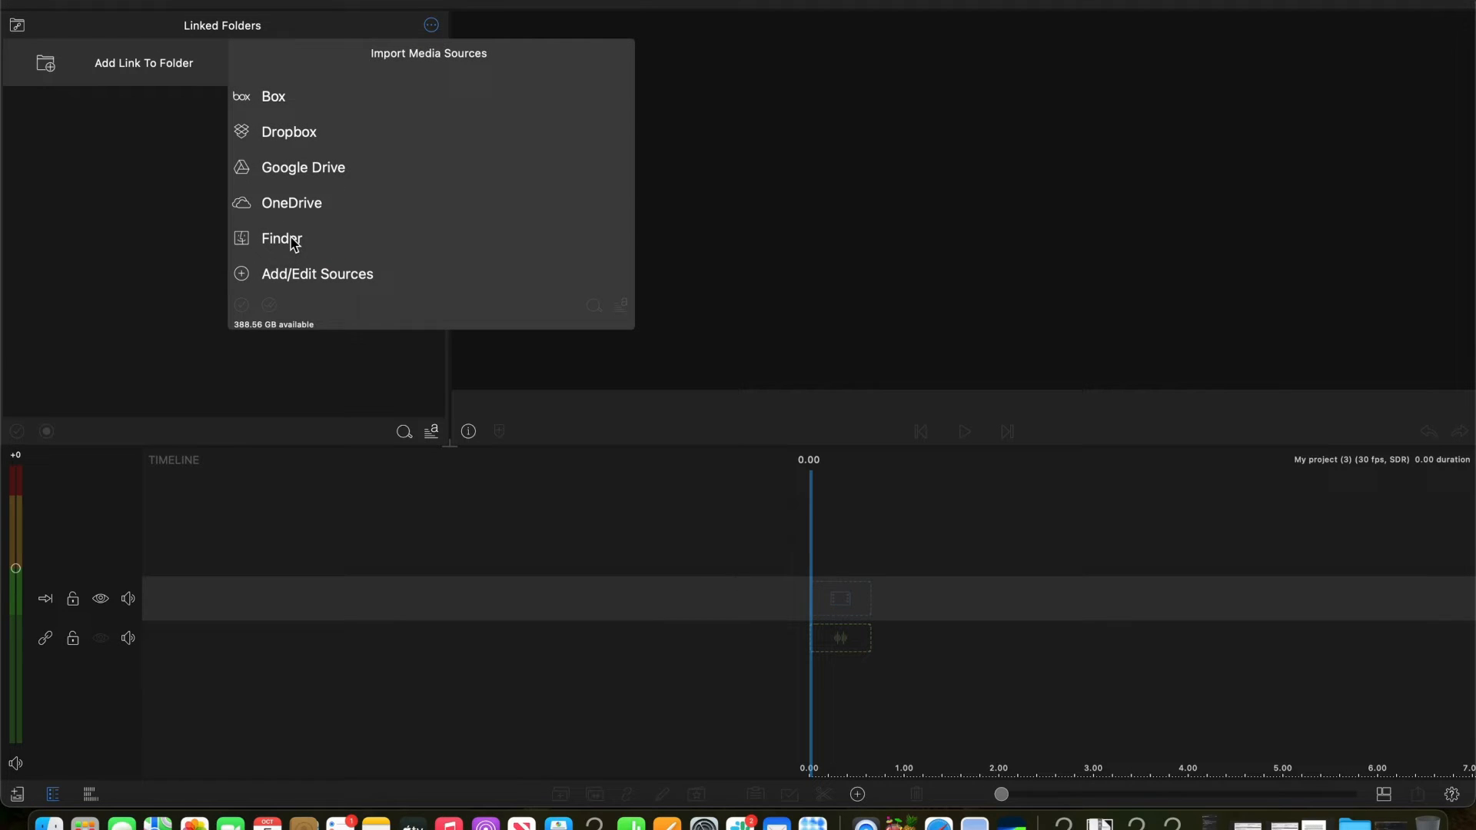
{"action": "left_click", "coordinate": [280, 238]}
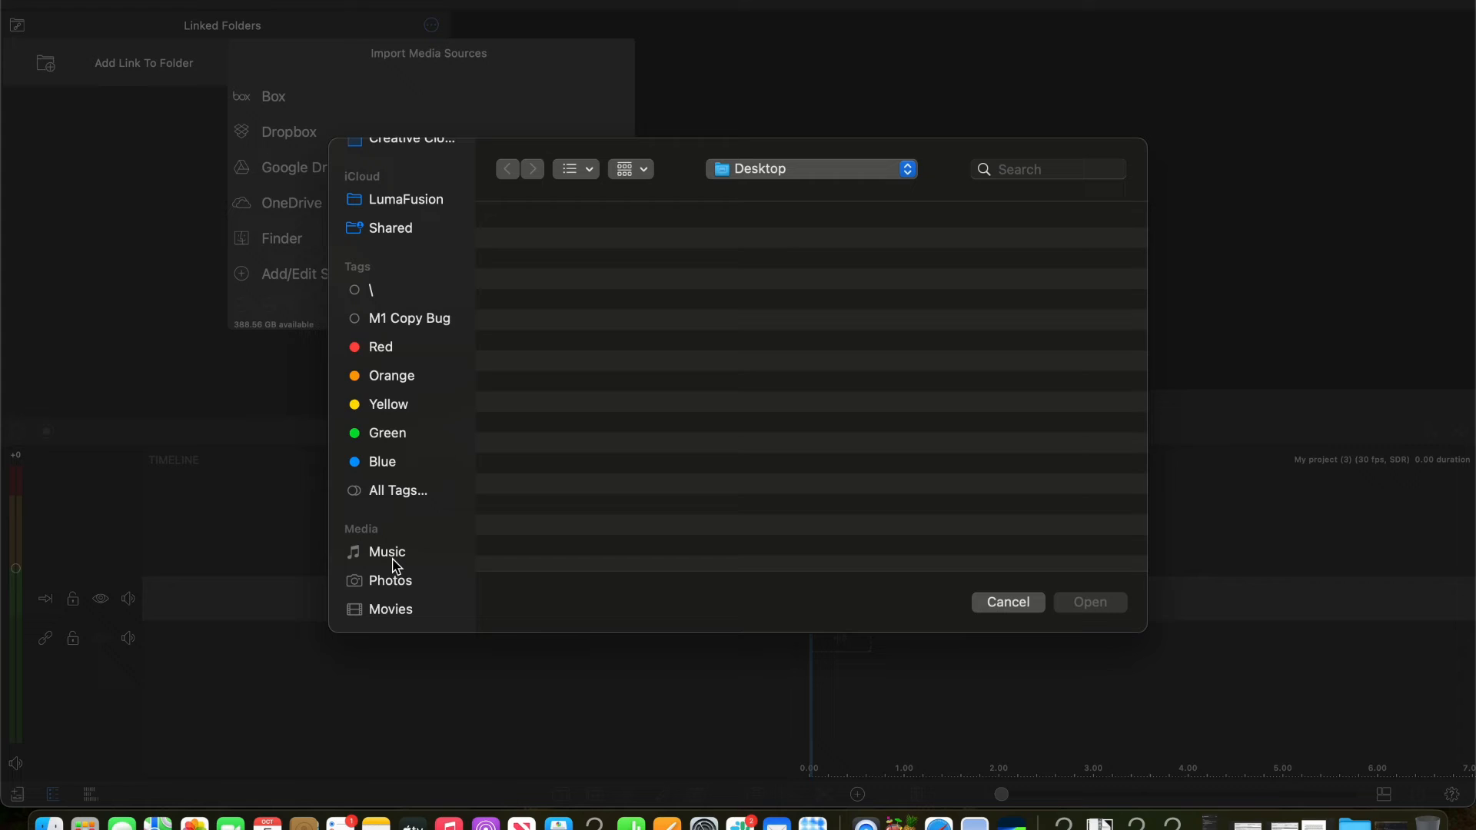
Switch the import browser to the Mac's Music library track list.
{"action": "left_click", "coordinate": [388, 552]}
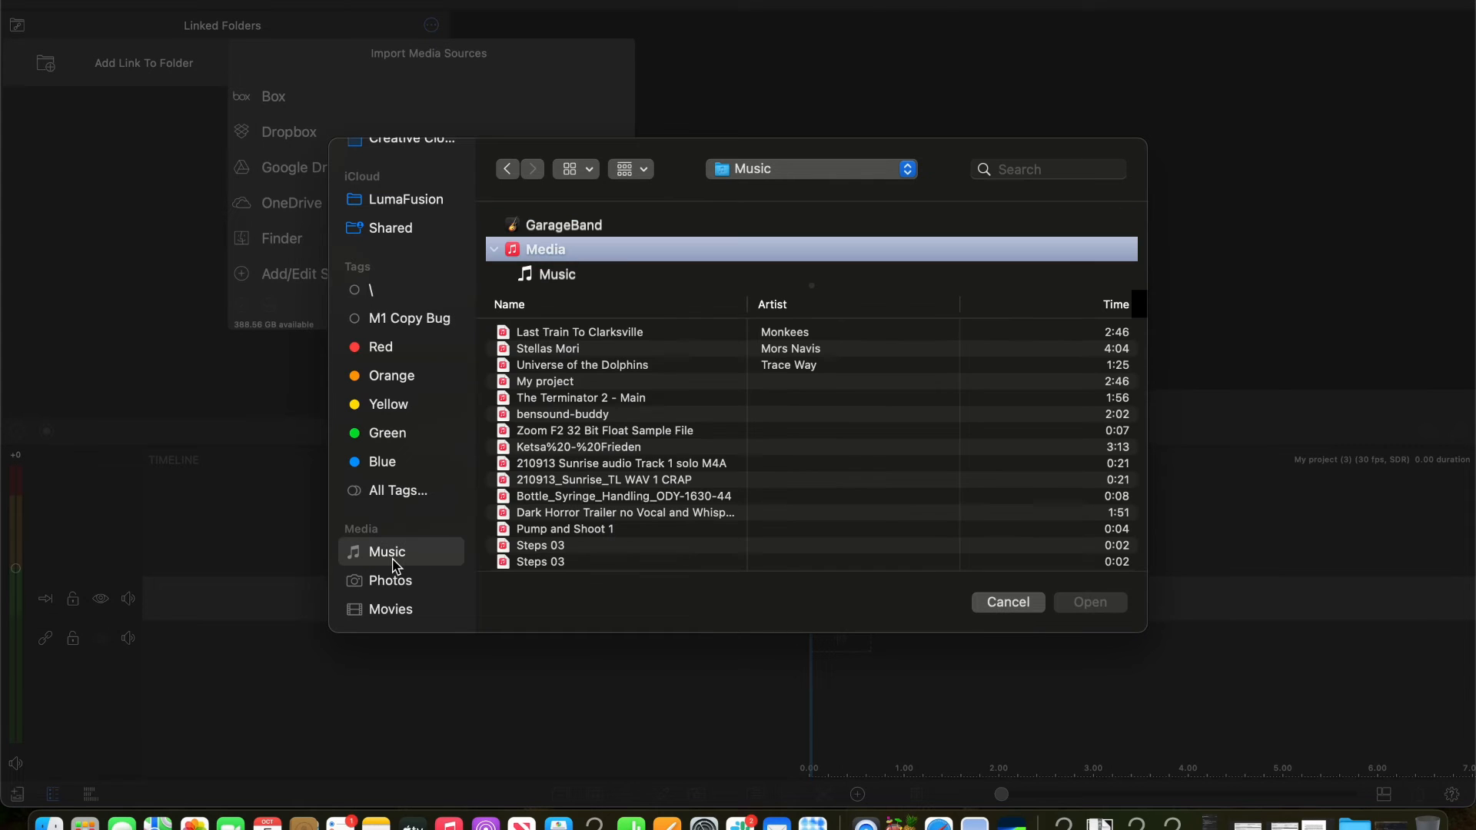
{"action": "mouse_move", "coordinate": [610, 337]}
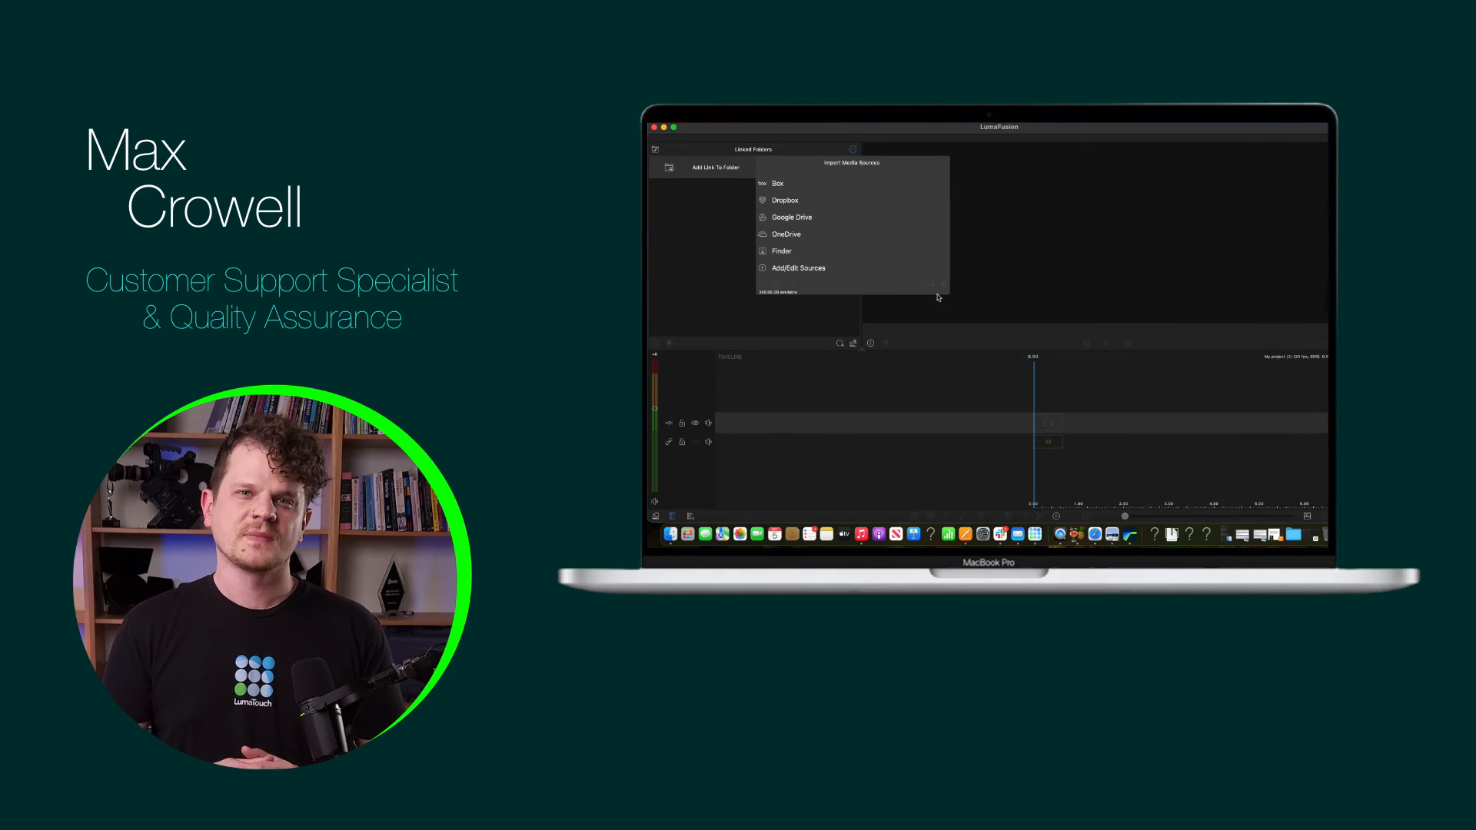
Import the selected song (about 2:46) and load the clip in the viewer.
{"action": "left_click", "coordinate": [779, 251]}
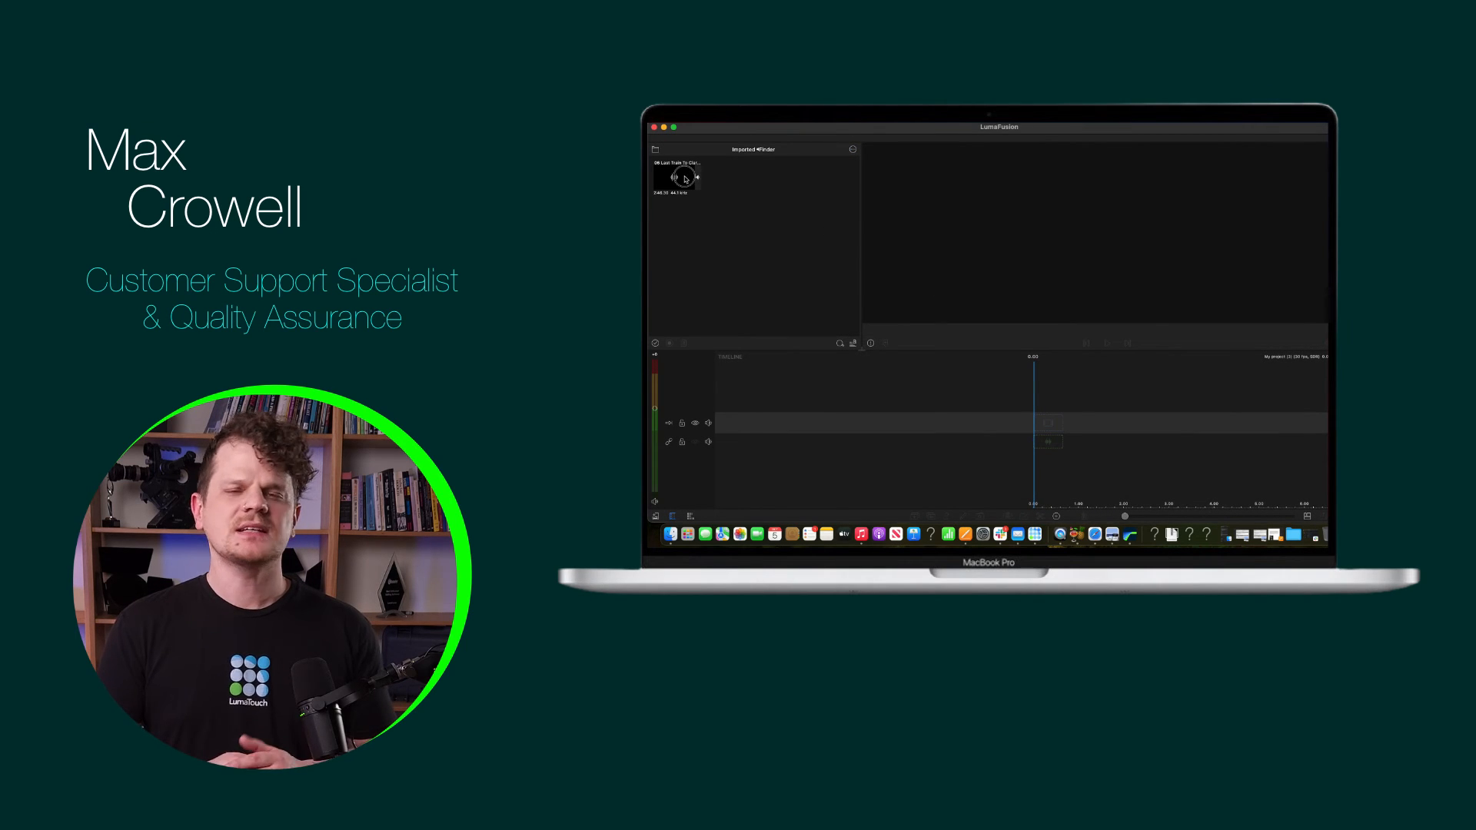
{"action": "left_click", "coordinate": [676, 178]}
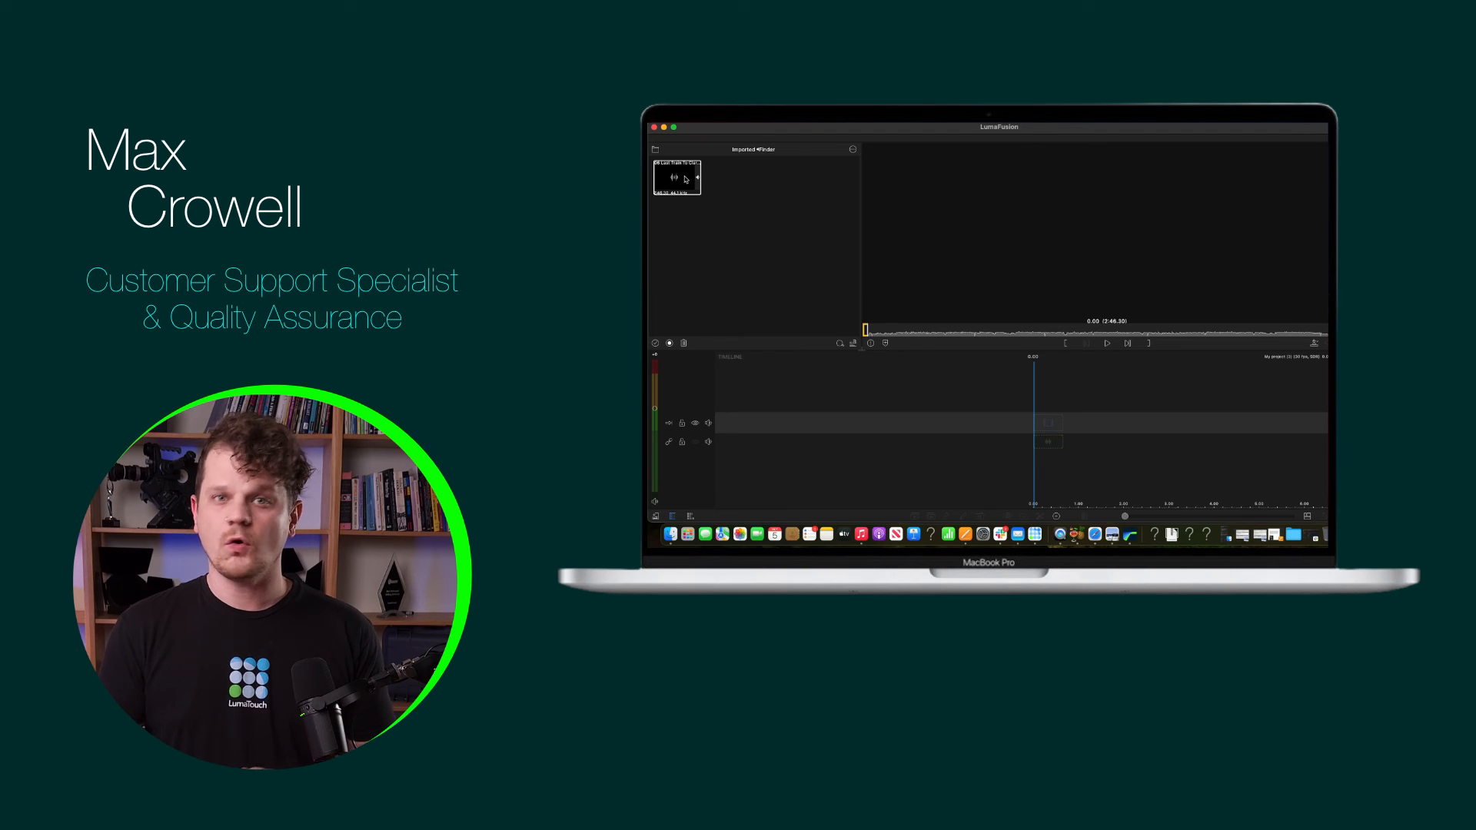